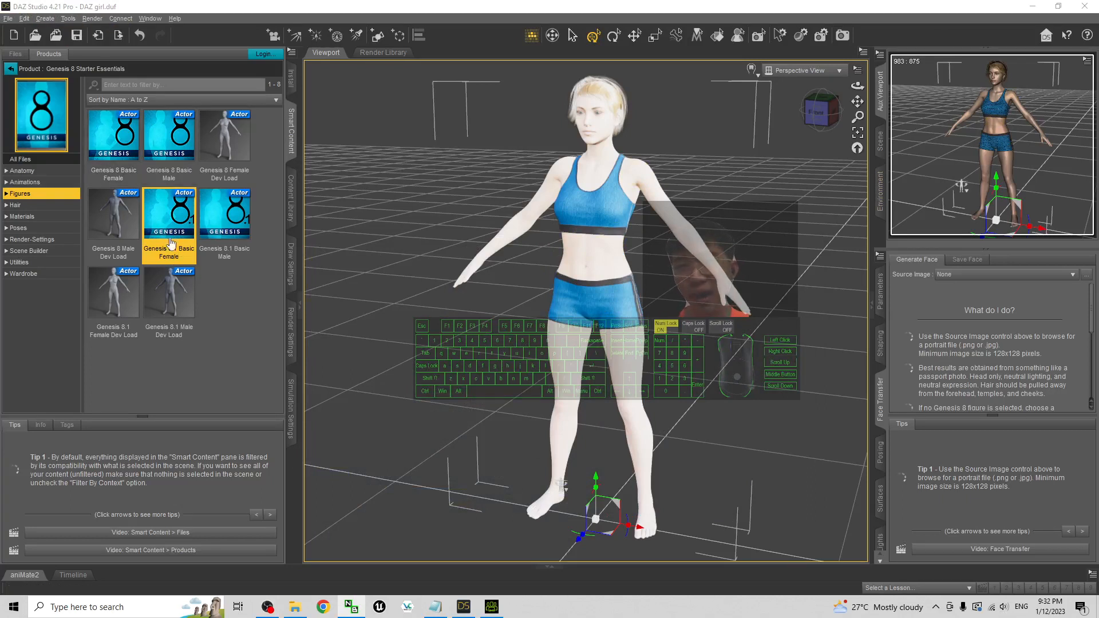
Select the Genesis 8.1 Basic Female preset in Smart Content.
left_click(168, 214)
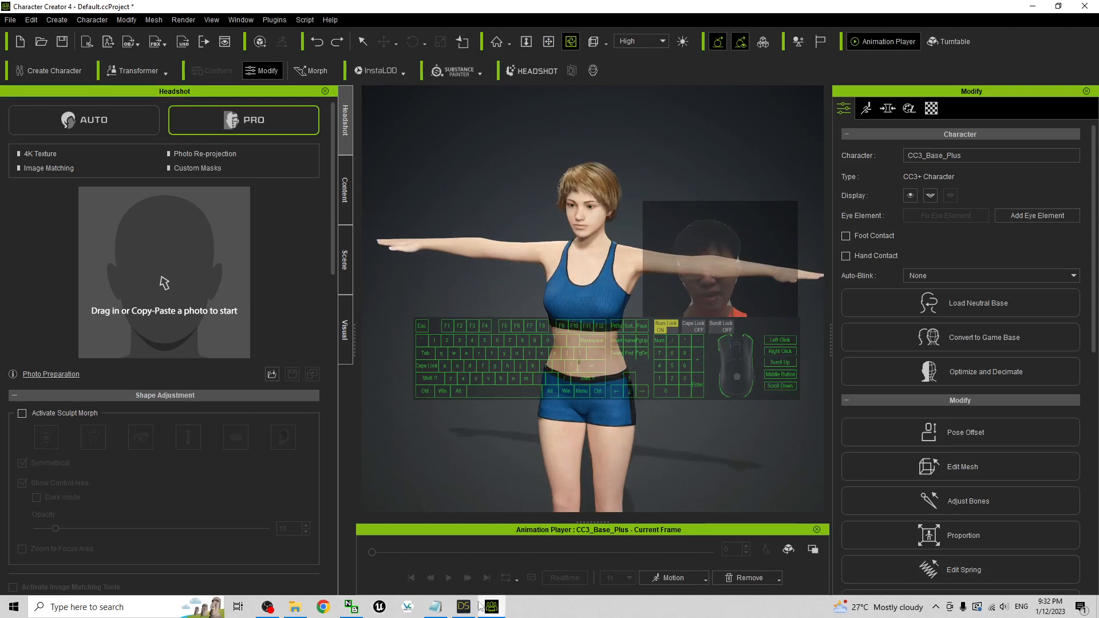
Clear CC4 to a new empty project and return to DAZ Studio.
left_click(461, 606)
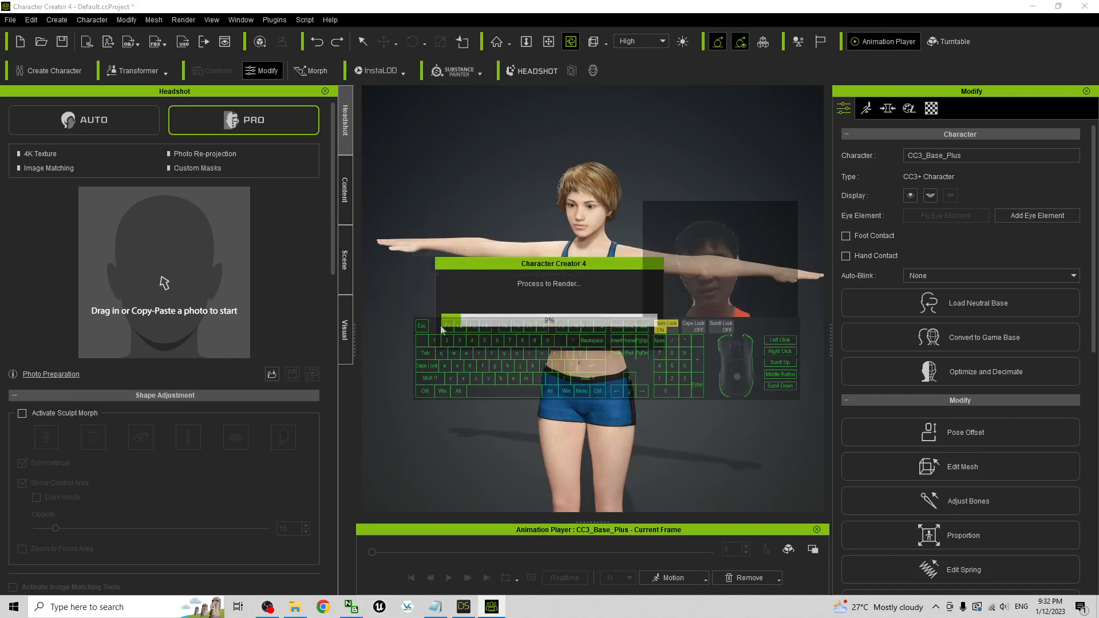
left_click(345, 193)
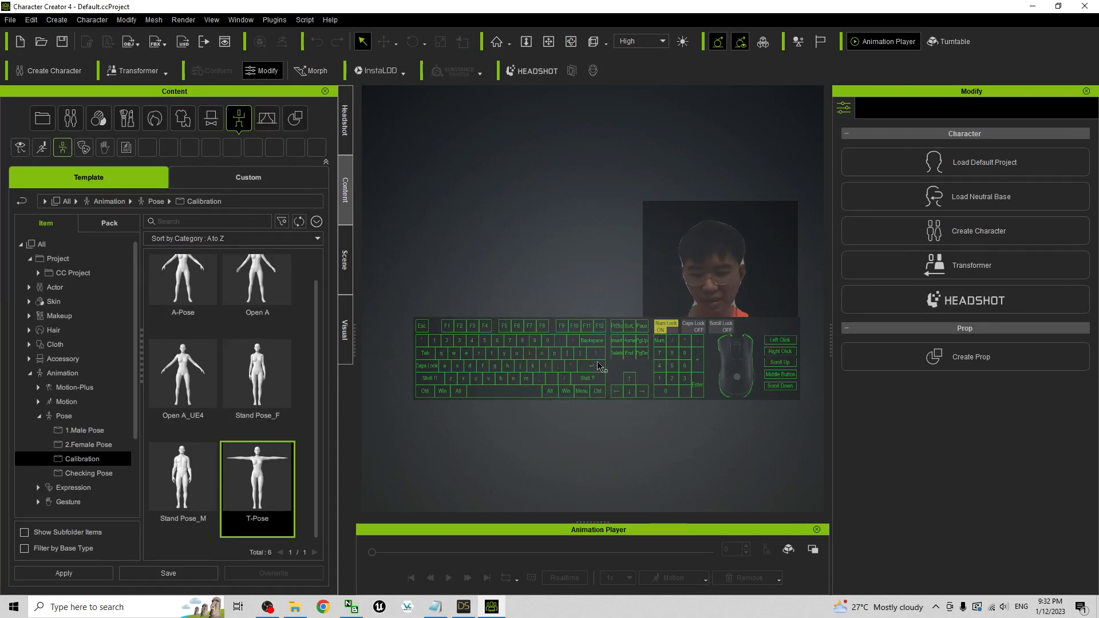
left_click(462, 607)
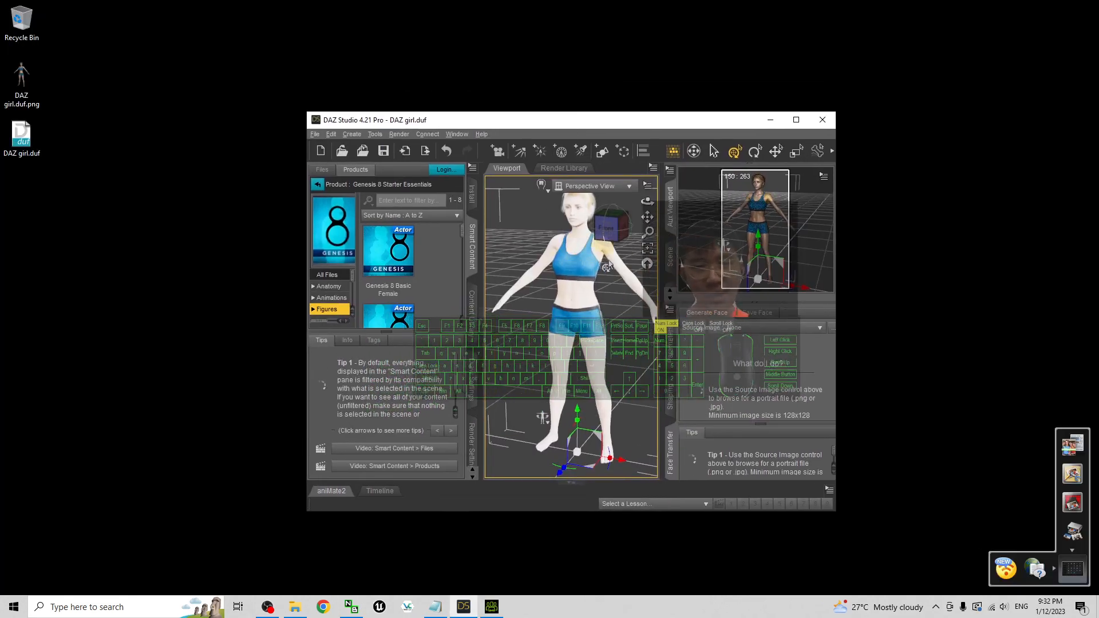
Export the figure to the desktop as 'daz genesis 8.1 female' in Autodesk FBX format.
left_click(315, 133)
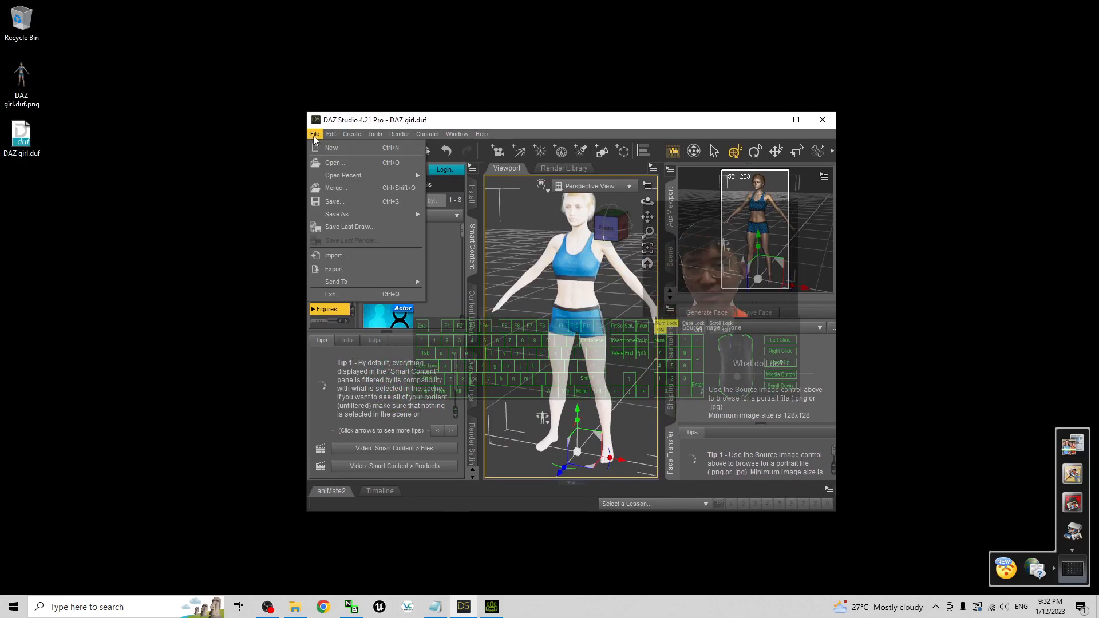
mouse_move(336, 269)
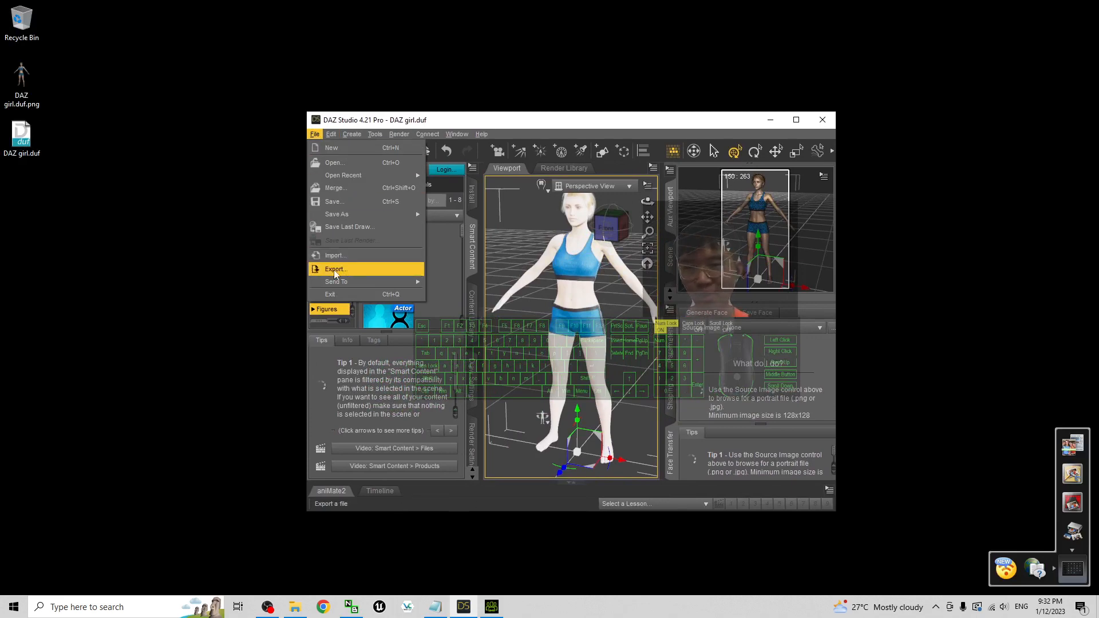
left_click(336, 269)
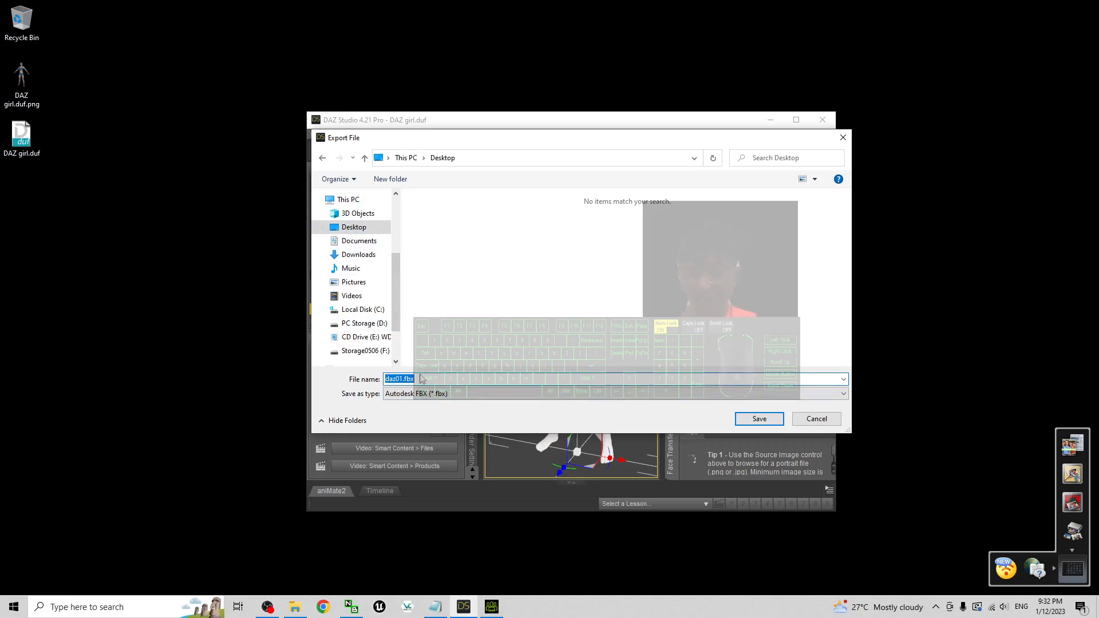
type("d")
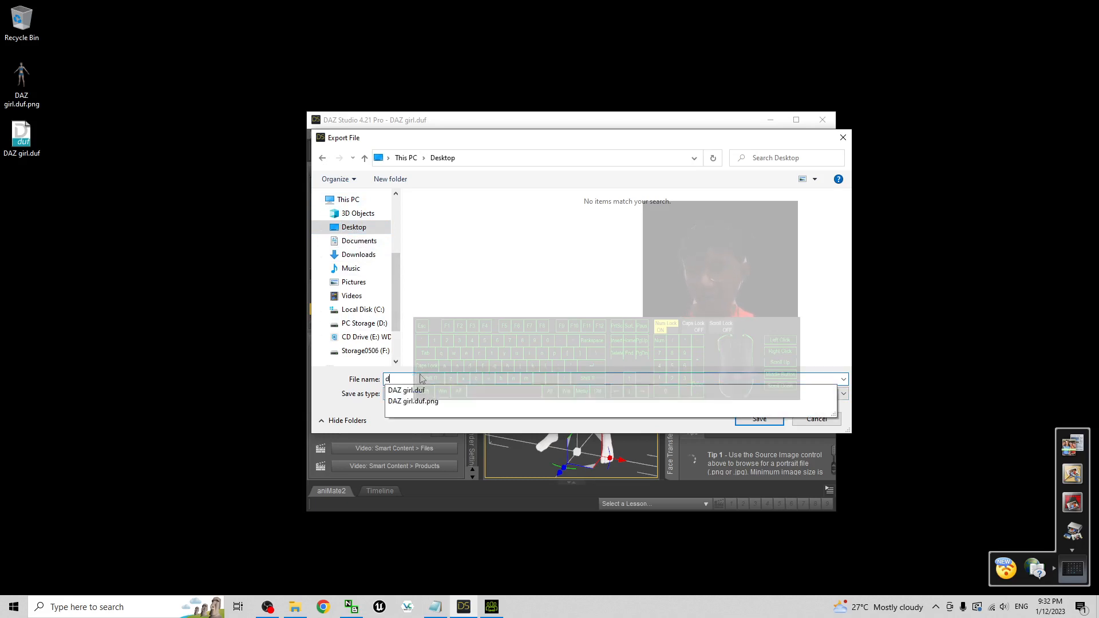
type("az genesis 8.1 female")
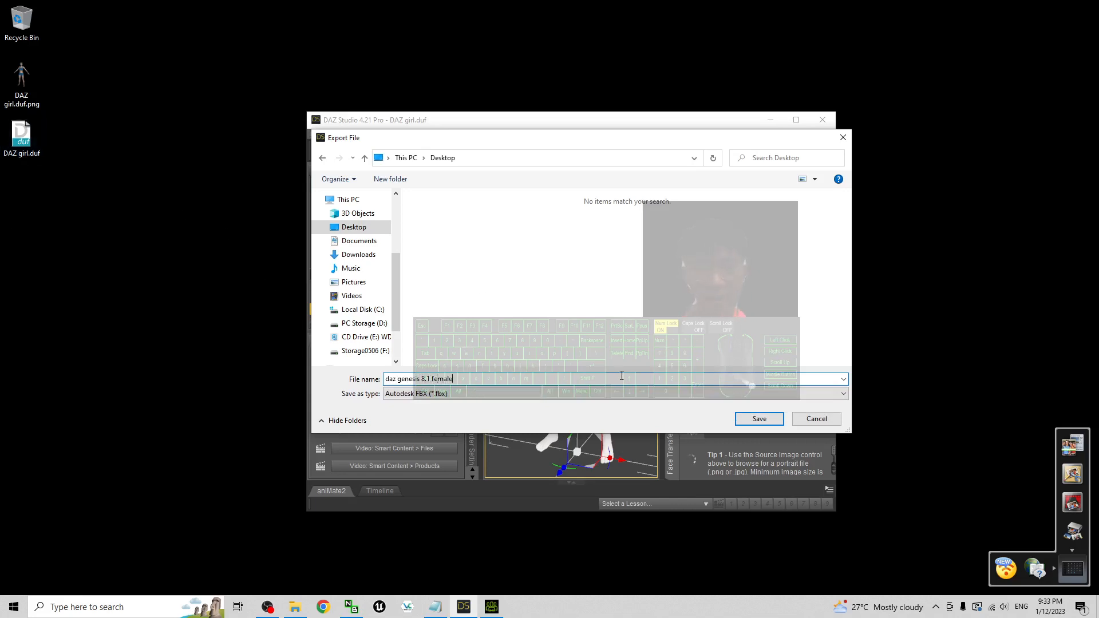
left_click(758, 419)
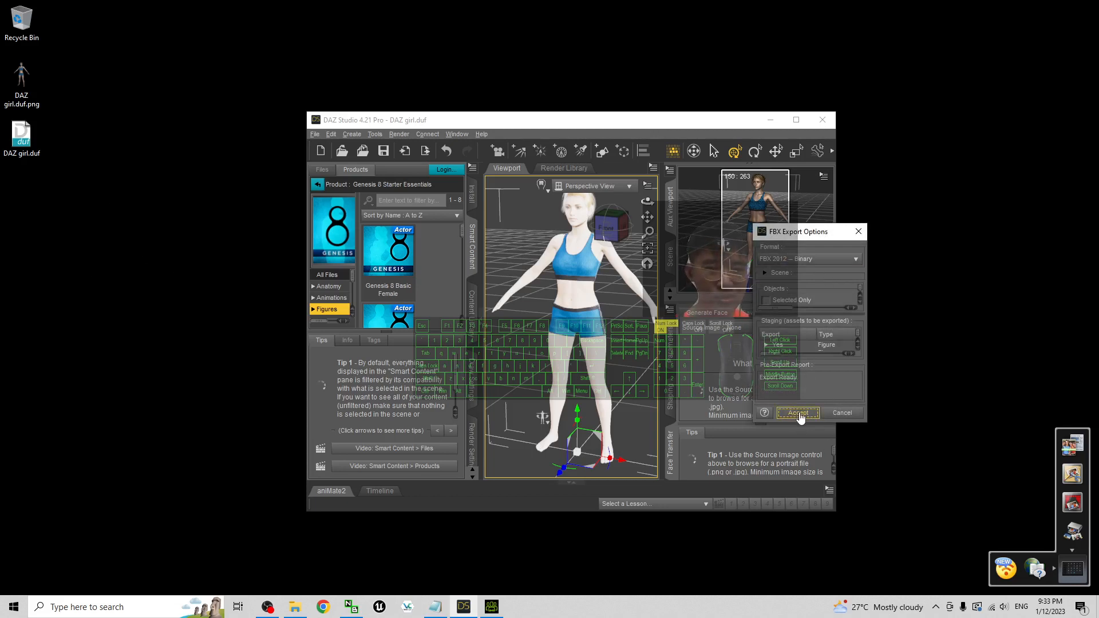
Accept the FBX export options and select the new daz genesis 8.1 female.fbx on the desktop.
left_click(798, 412)
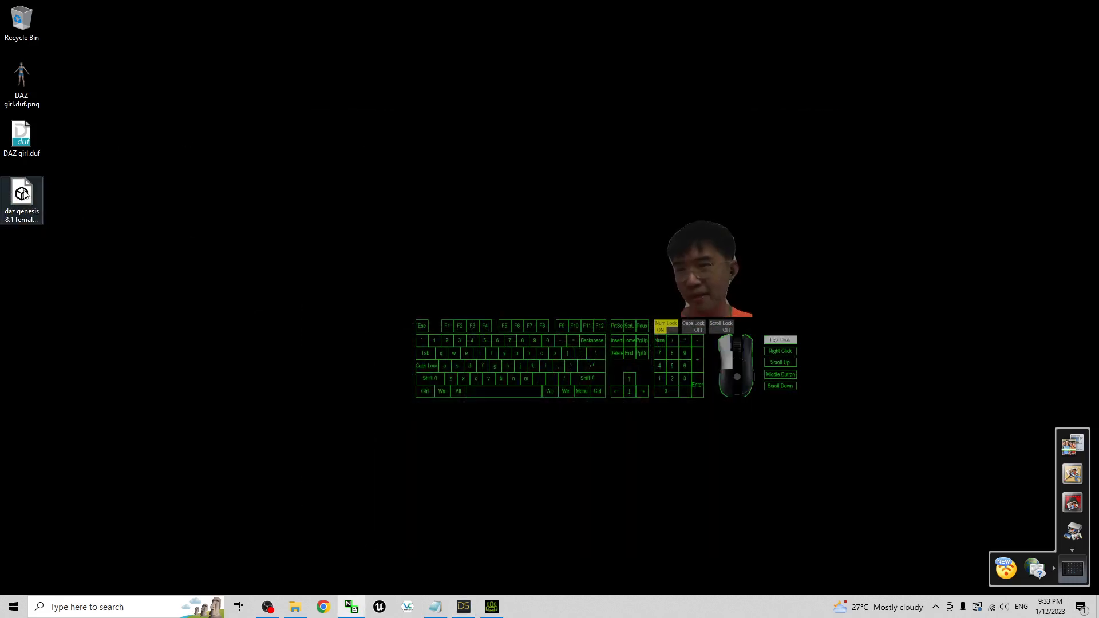
left_click(21, 199)
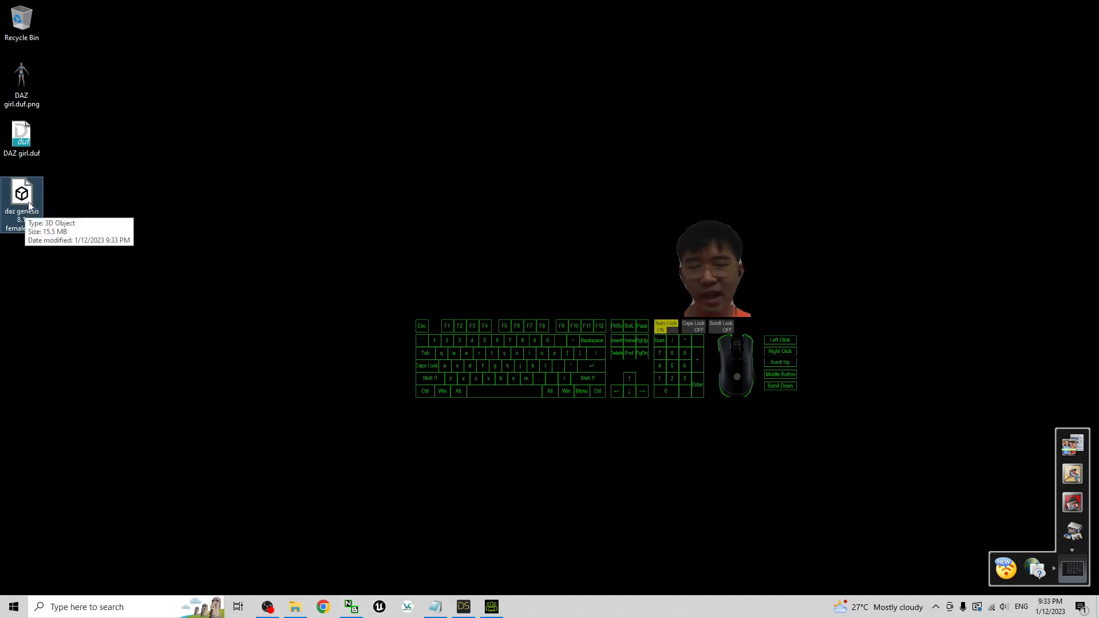
mouse_move(474, 554)
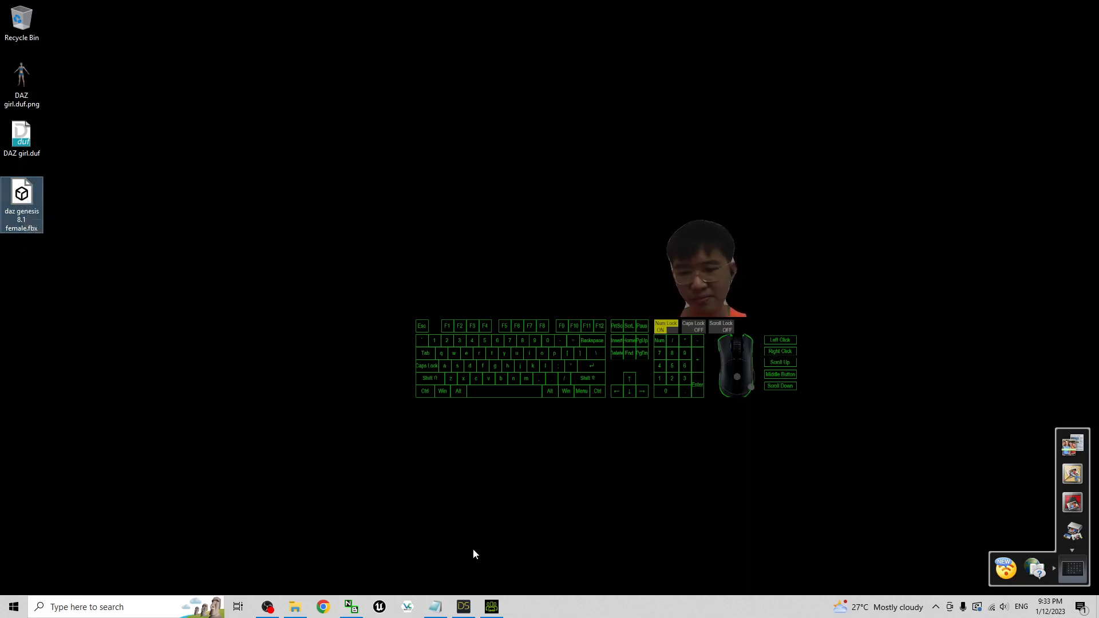
Run Transformer > CC3+ in CC4 on daz genesis 8.1 female.fbx from the desktop.
left_click(462, 607)
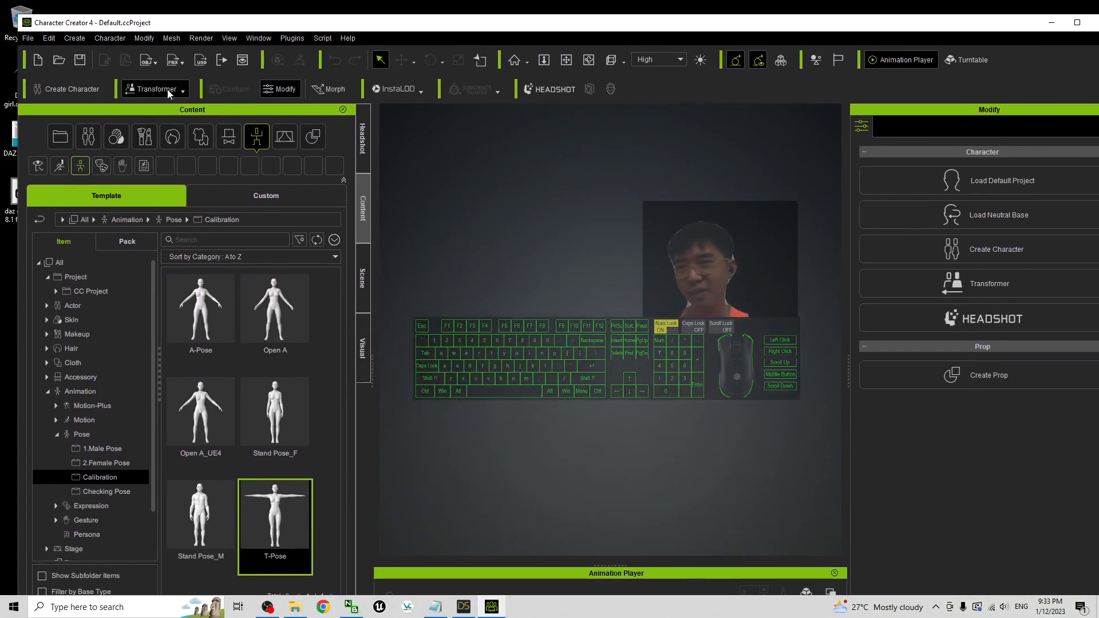
left_click(154, 89)
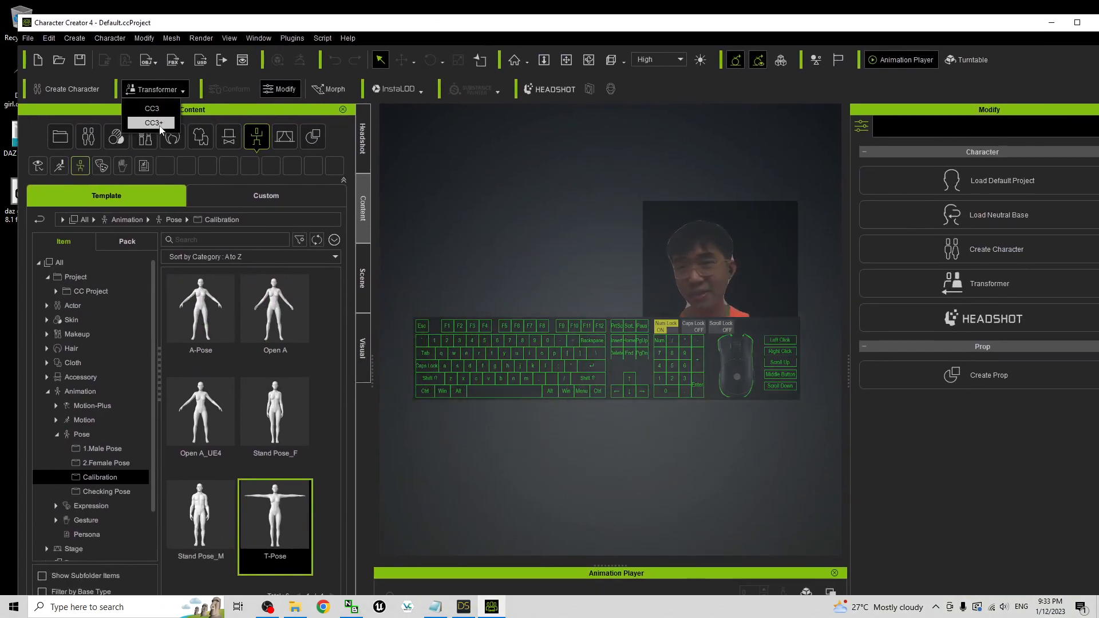
left_click(151, 122)
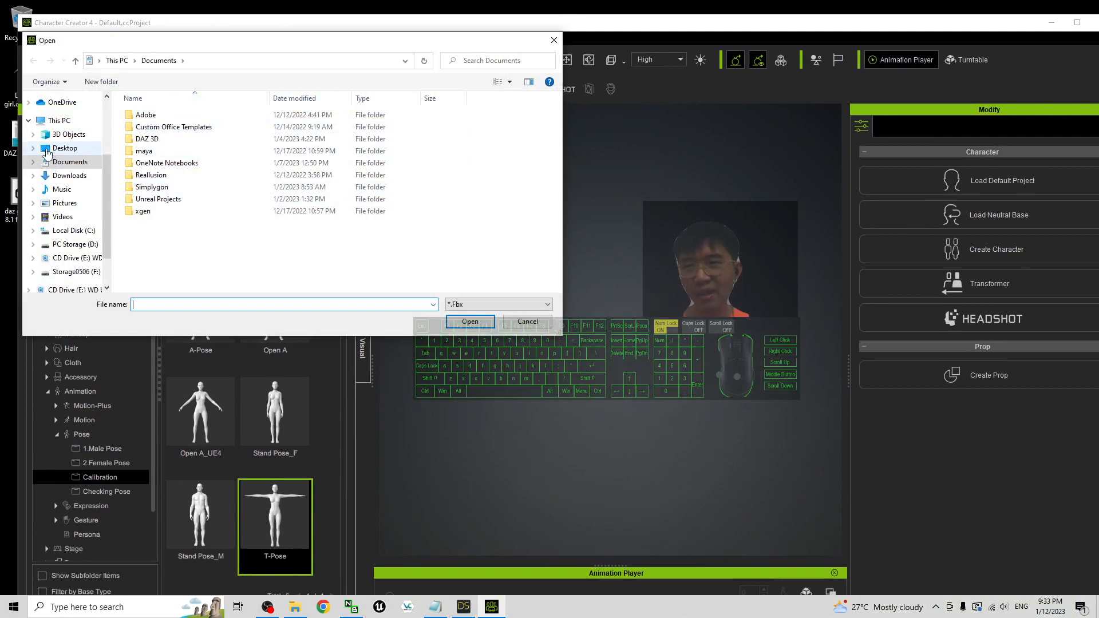
left_click(65, 147)
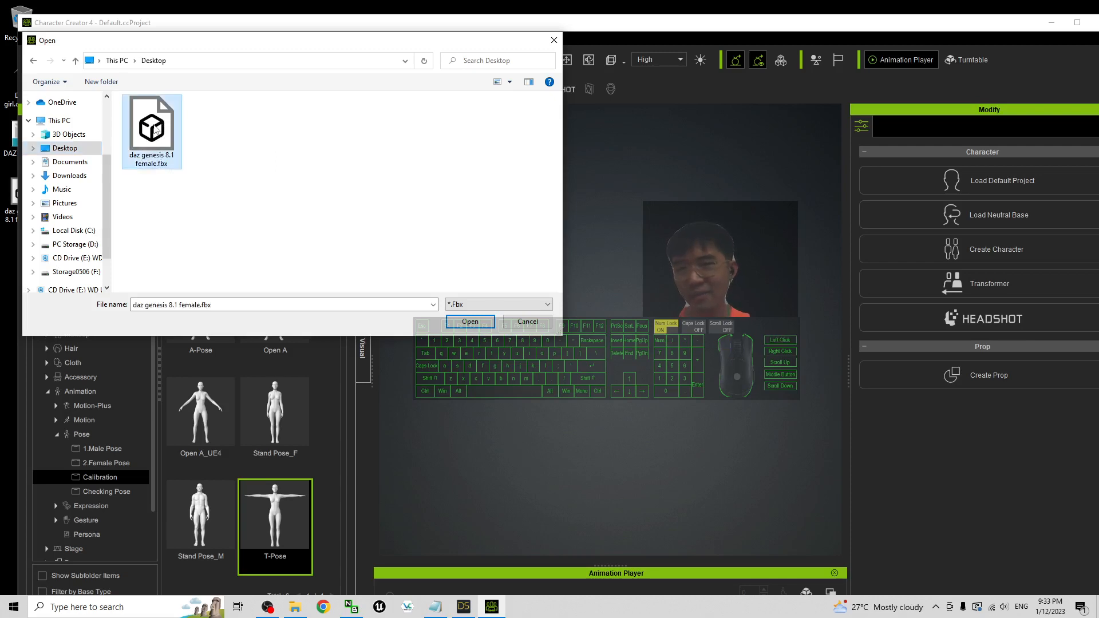
left_click(469, 321)
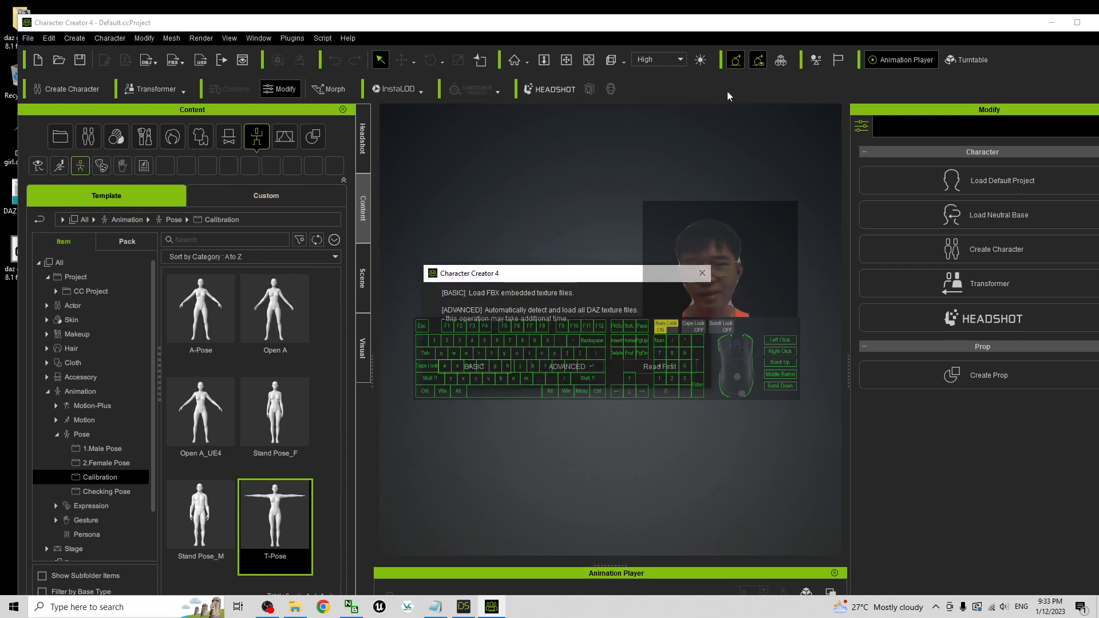
mouse_move(586, 320)
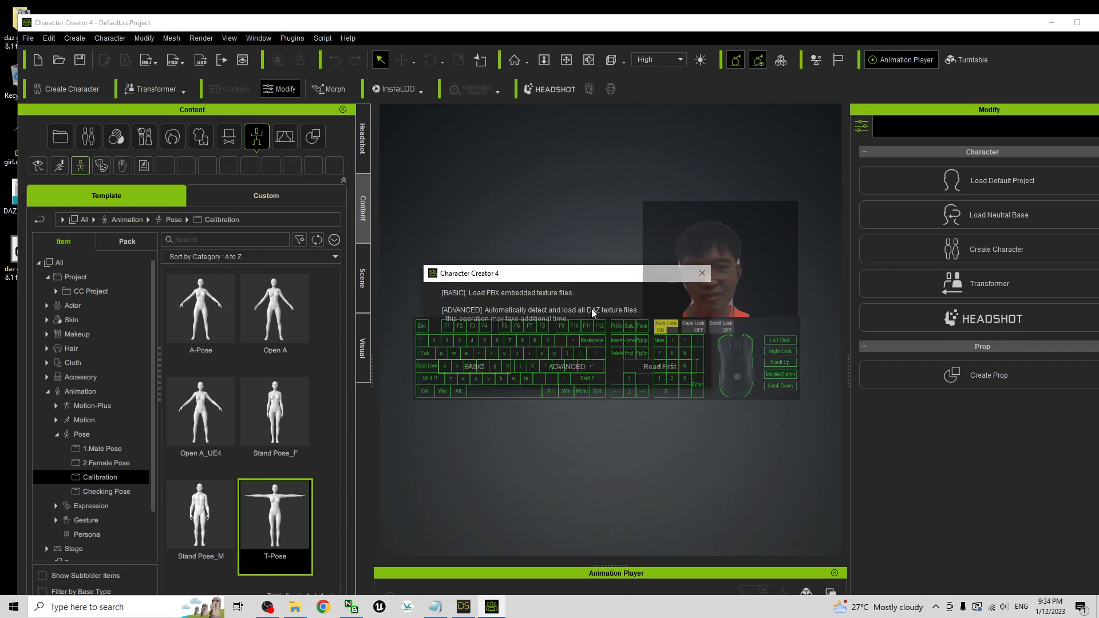
mouse_move(475, 373)
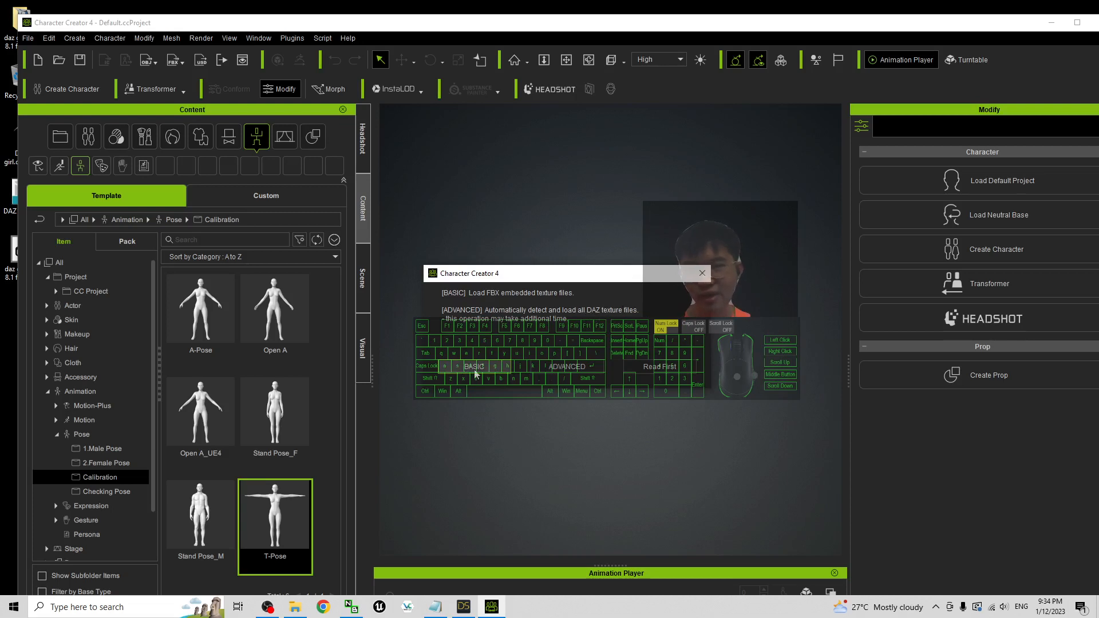
Load only embedded FBX textures and confirm the import report with Bake Body Texture enabled.
left_click(474, 366)
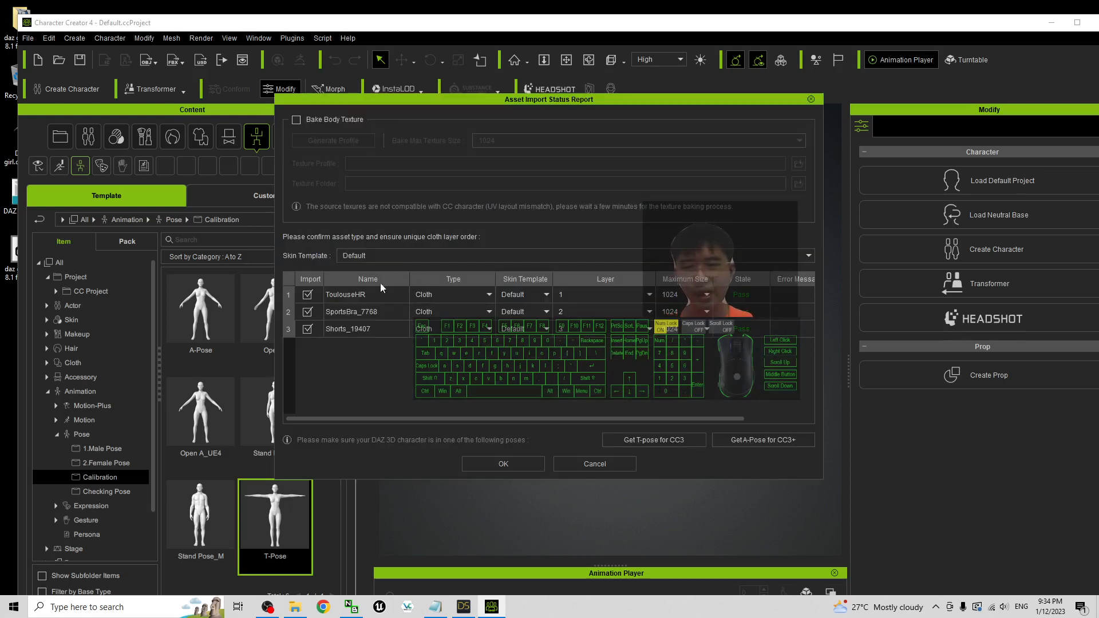
left_click(364, 295)
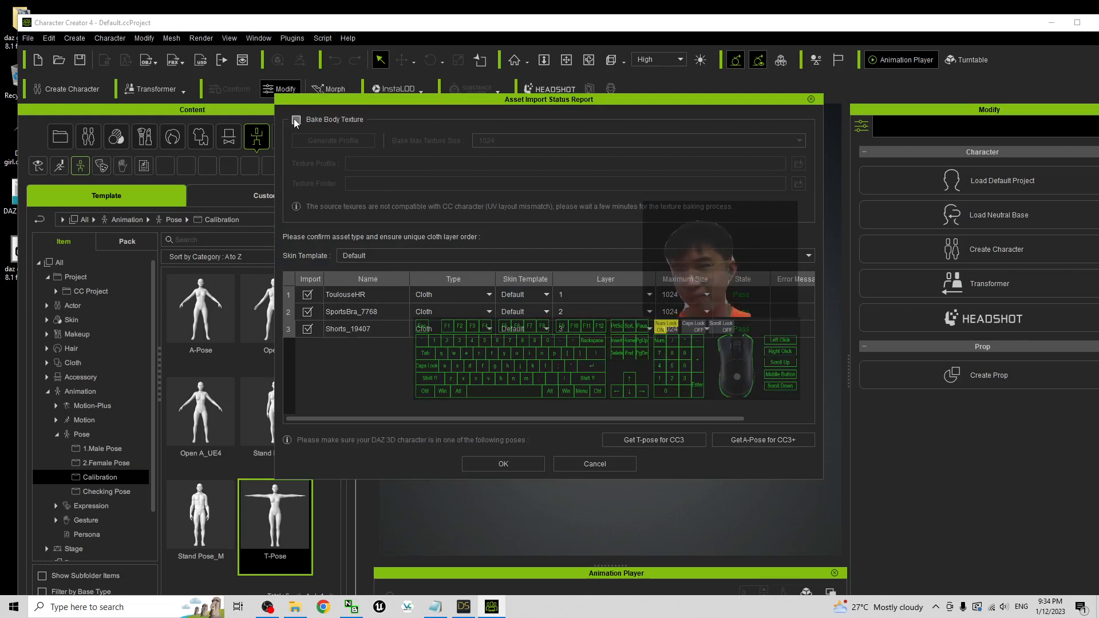
left_click(296, 120)
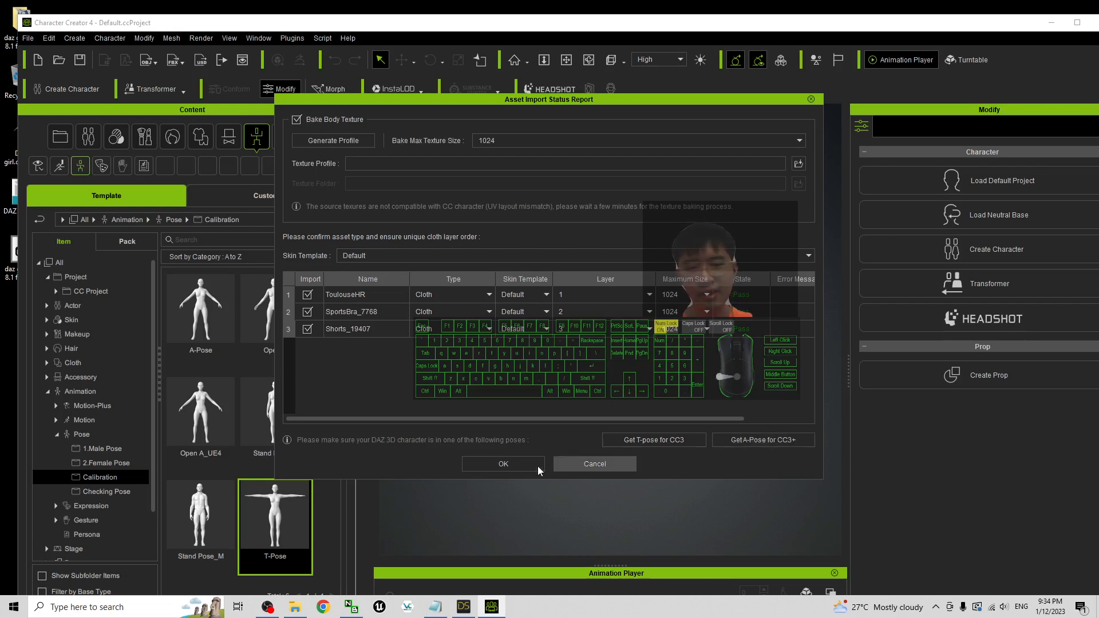
left_click(503, 464)
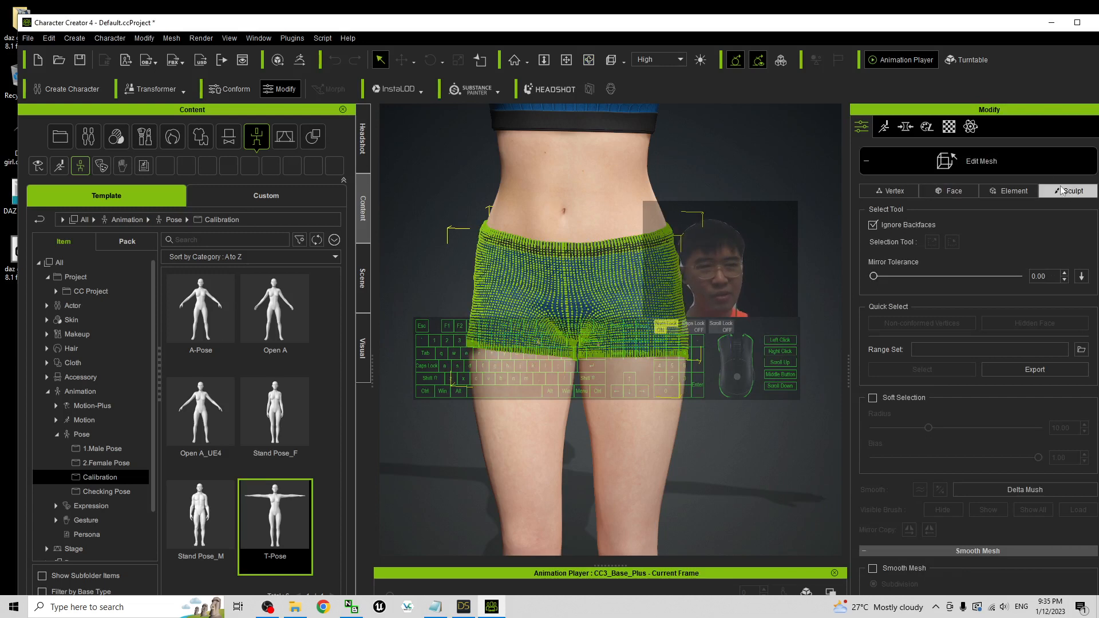
Switch the shorts' mesh editing to the Sculpt brushes.
left_click(1073, 191)
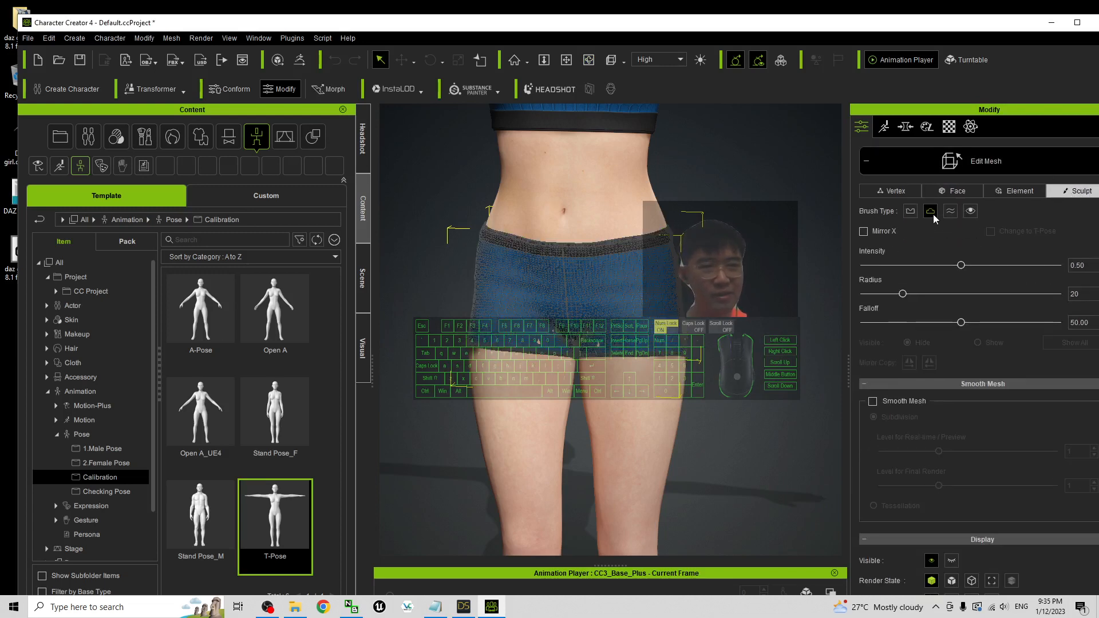
mouse_move(930, 210)
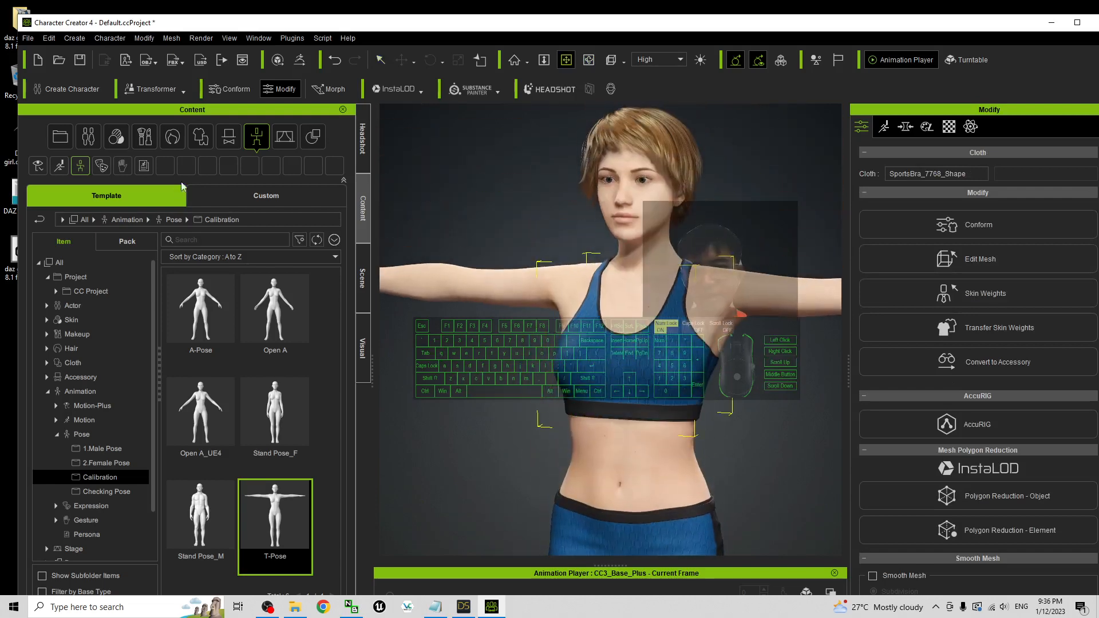
Show the custom Cloth content library and open its empty Shirts folder.
left_click(199, 136)
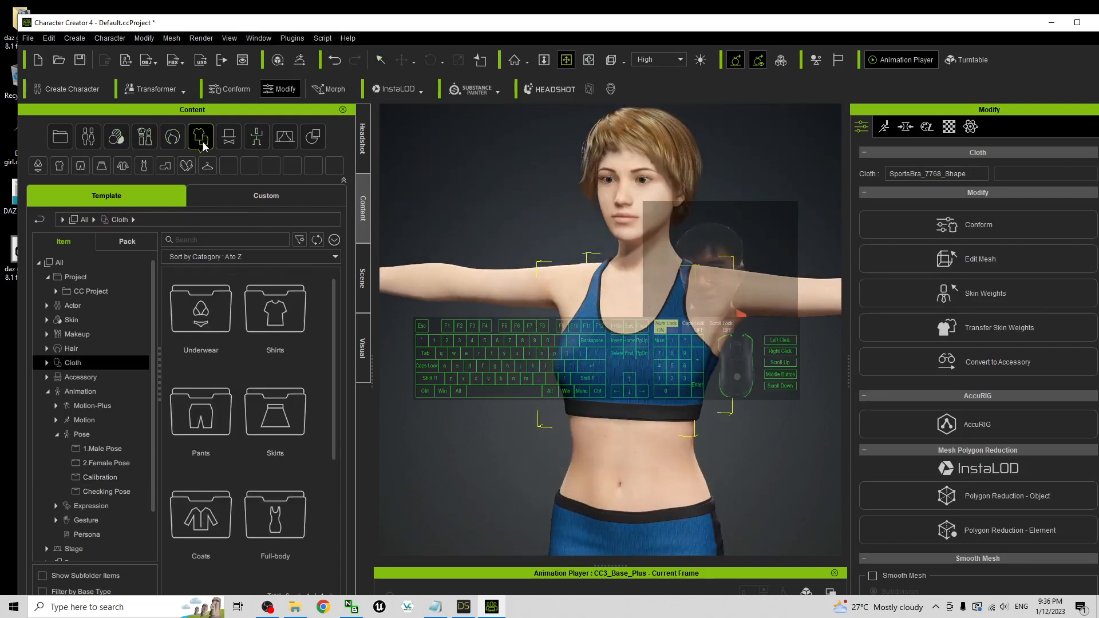
left_click(266, 196)
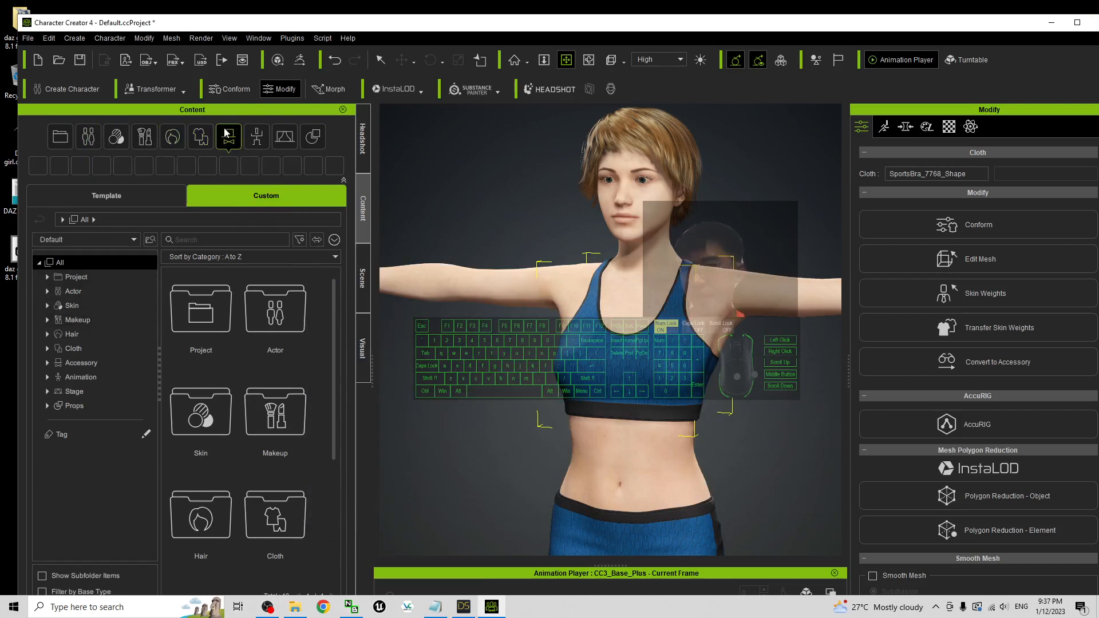
left_click(199, 136)
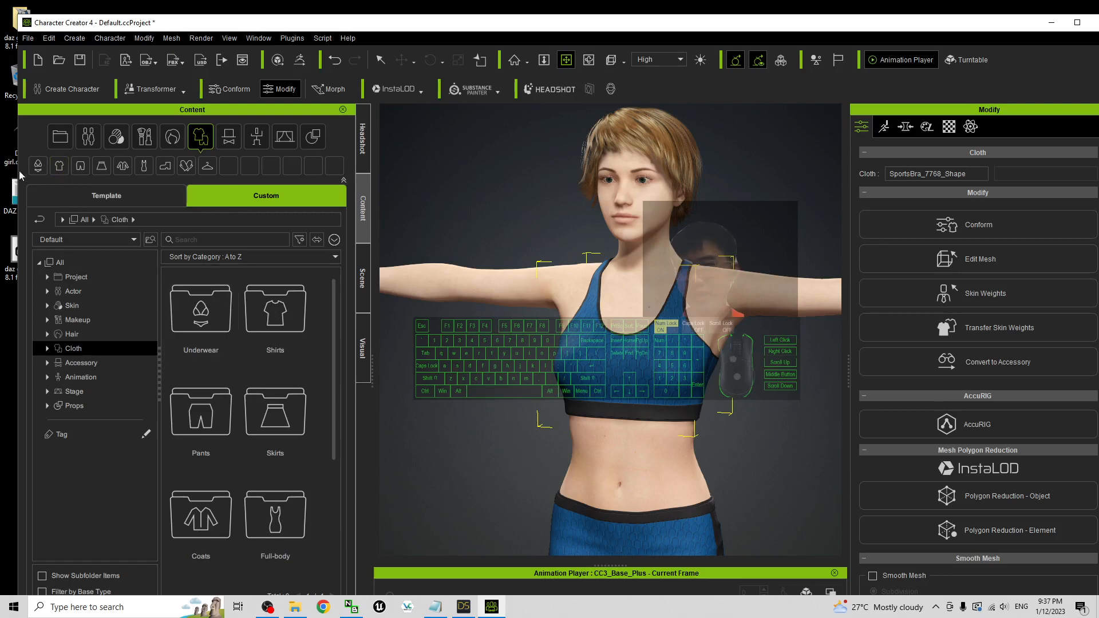
left_click(38, 166)
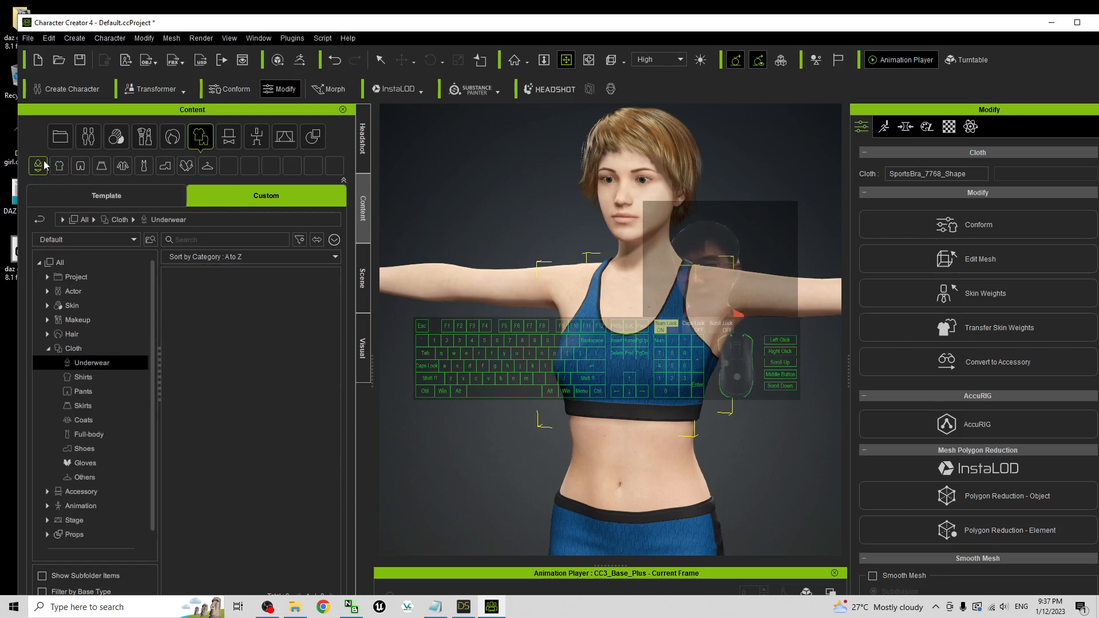
left_click(82, 377)
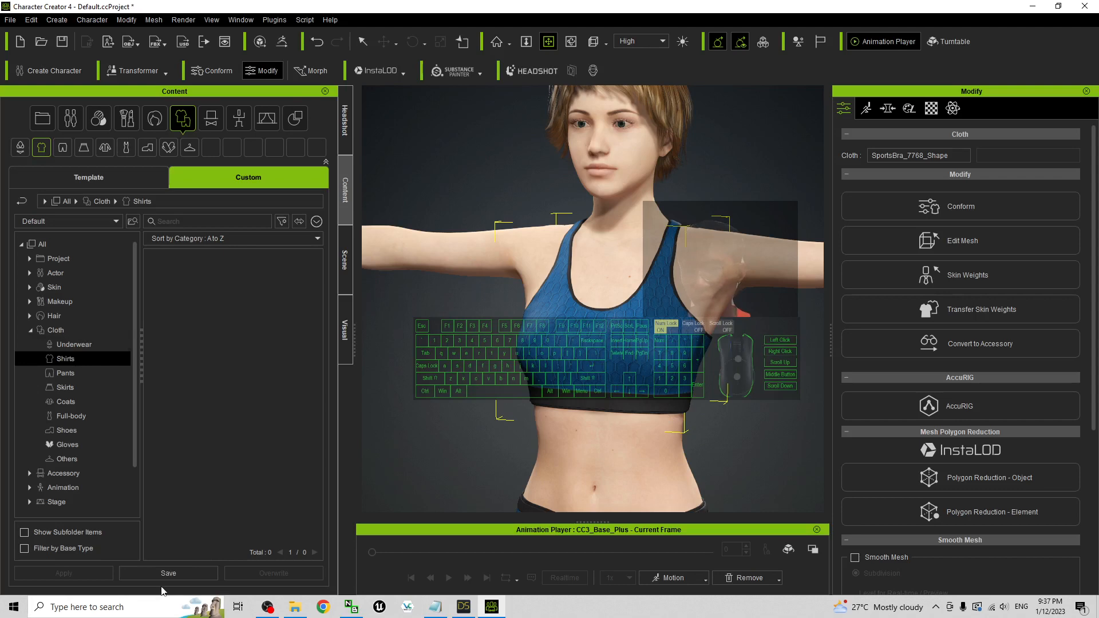
Save the sports bra as a custom Shirts item and the shorts as a custom Pants item.
left_click(169, 572)
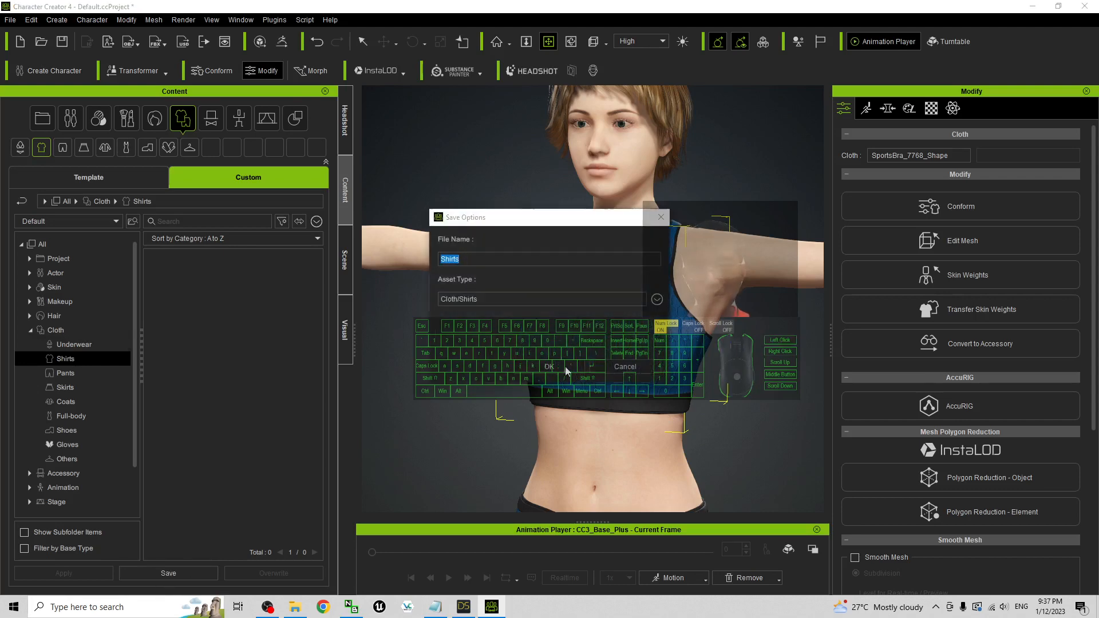
left_click(548, 367)
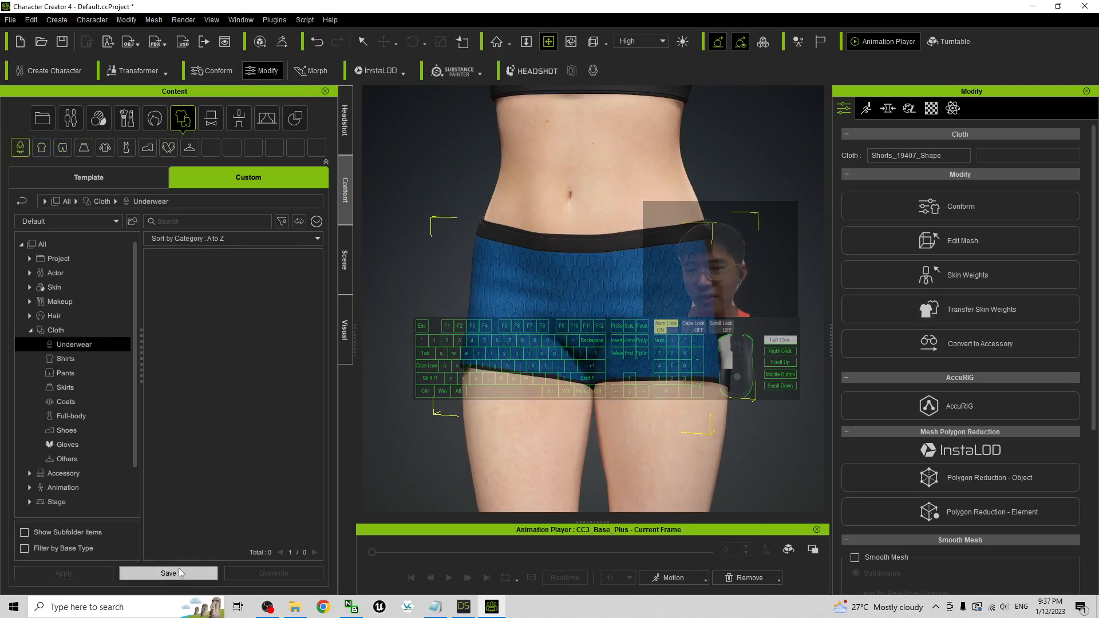
left_click(168, 572)
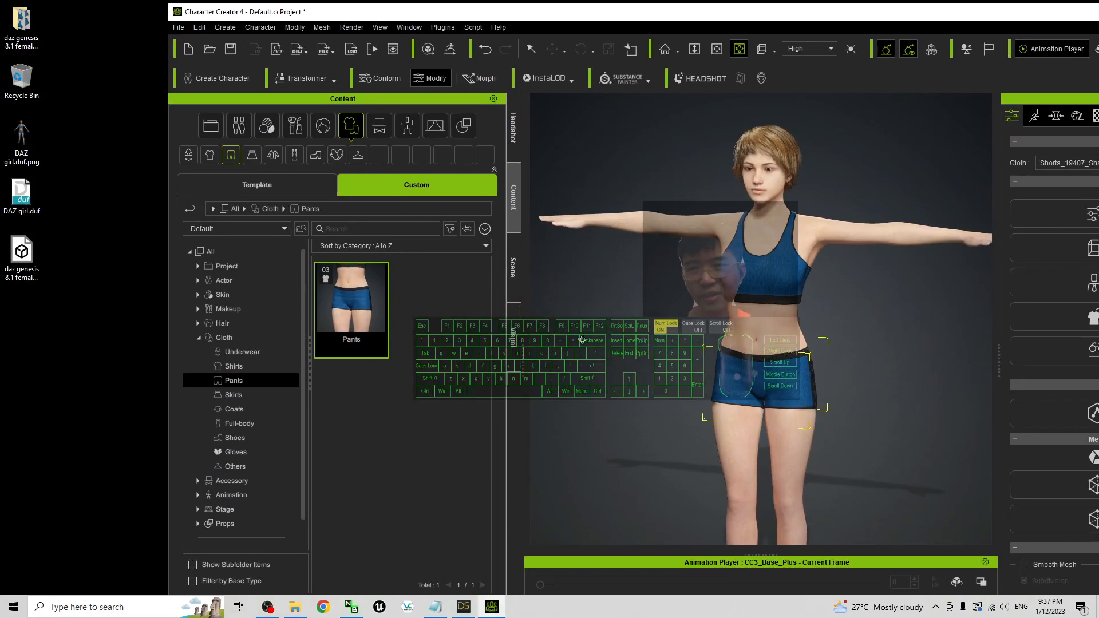
Save the project to the desktop as 'daz genesis 8.1 female'.
left_click(178, 26)
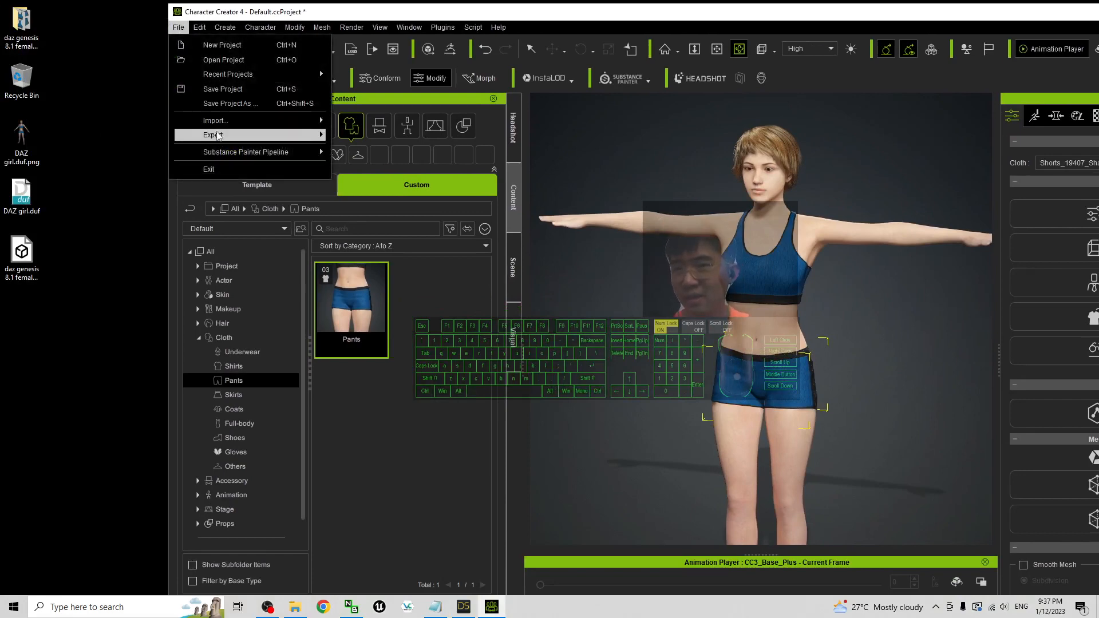
left_click(230, 103)
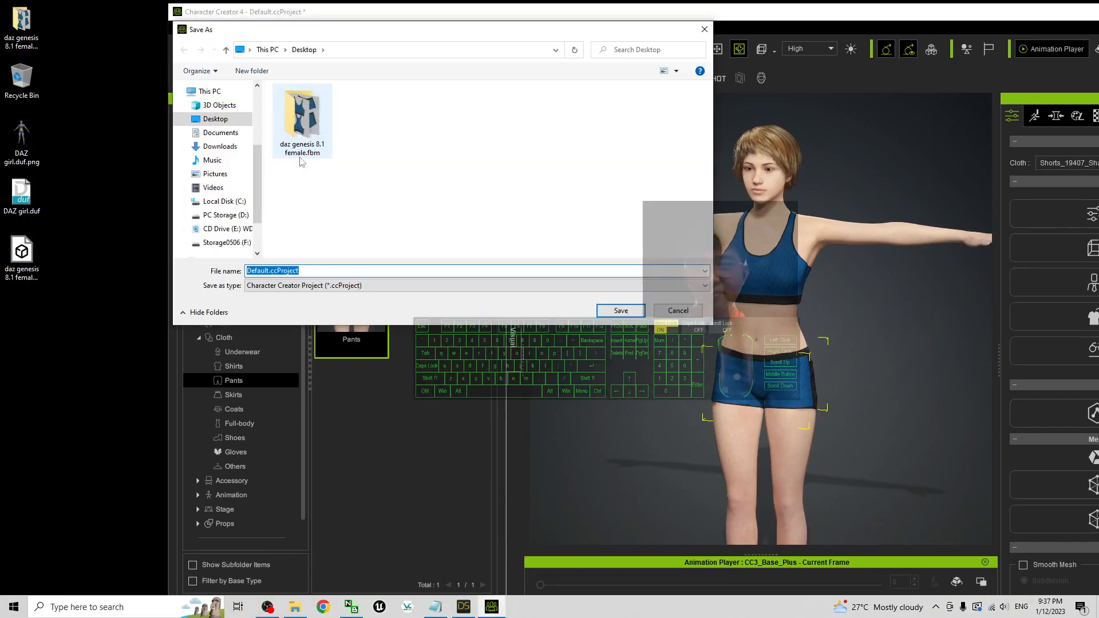
left_click(215, 118)
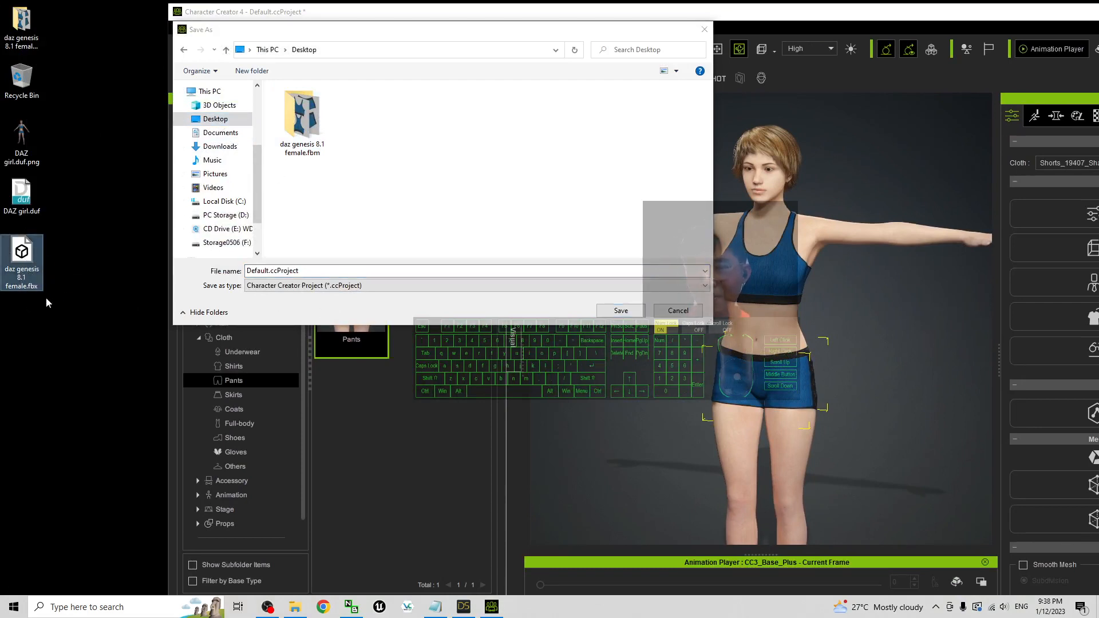
left_click(21, 260)
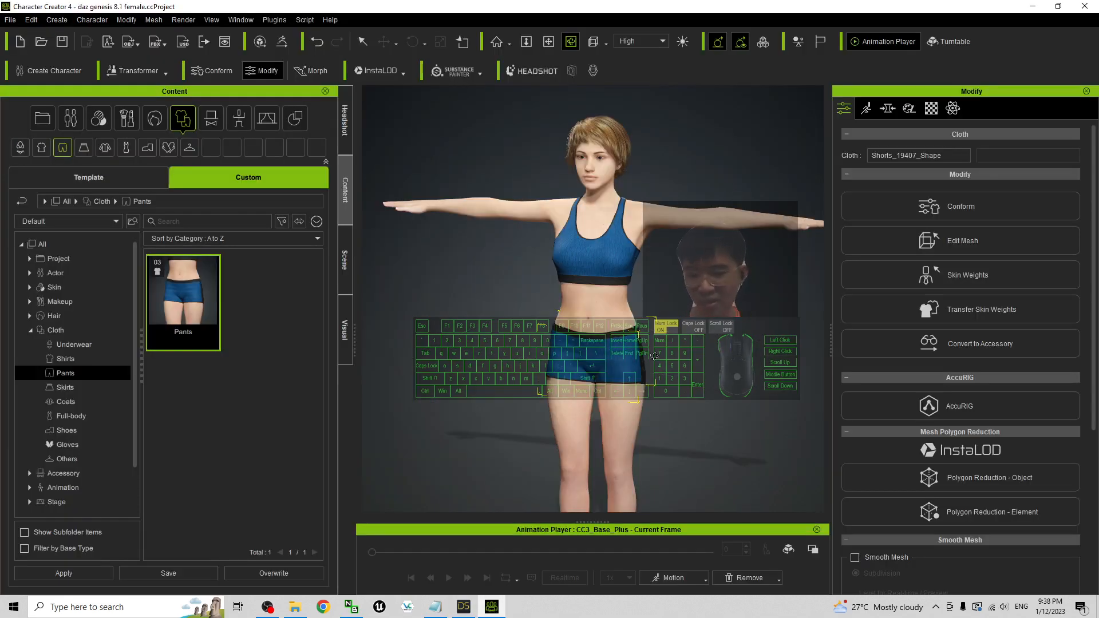
left_click(866, 108)
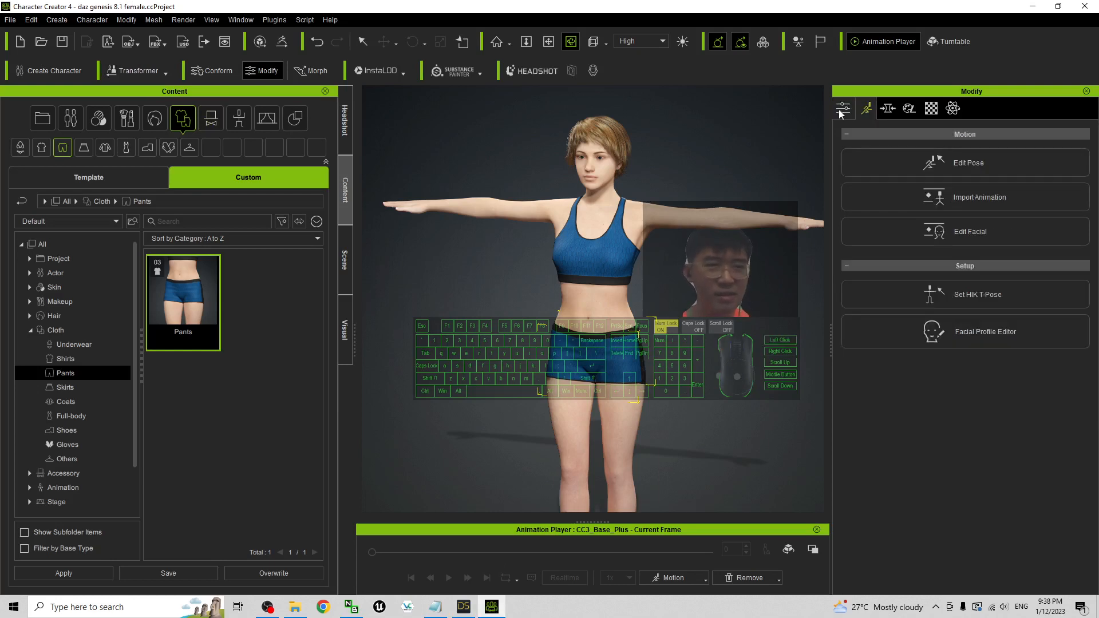
left_click(842, 108)
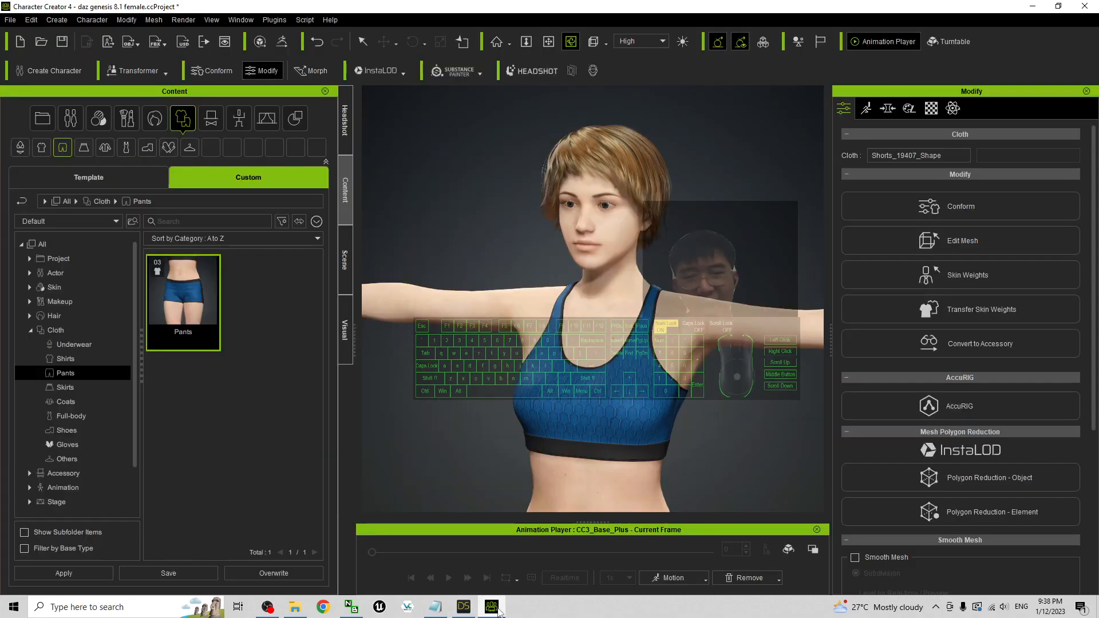
left_click(491, 606)
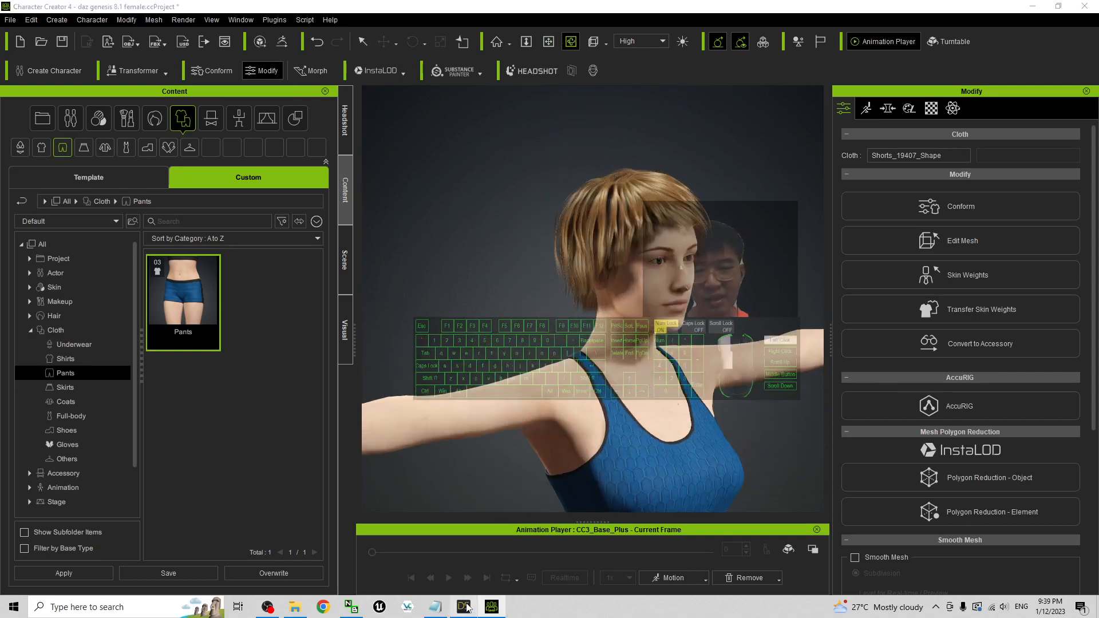
left_click(462, 607)
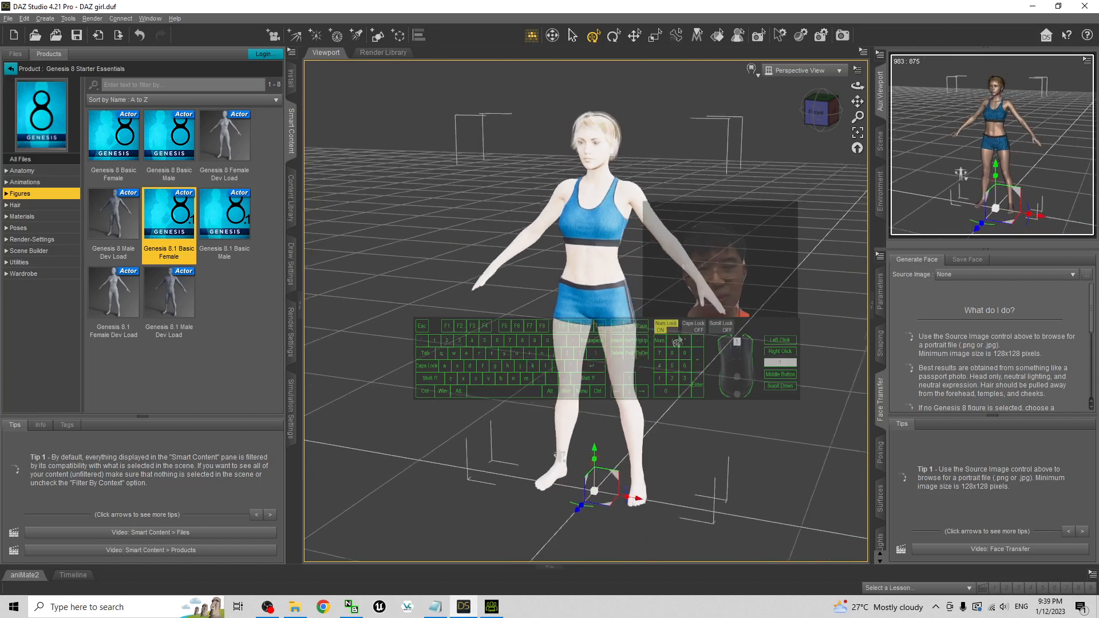
left_click(491, 606)
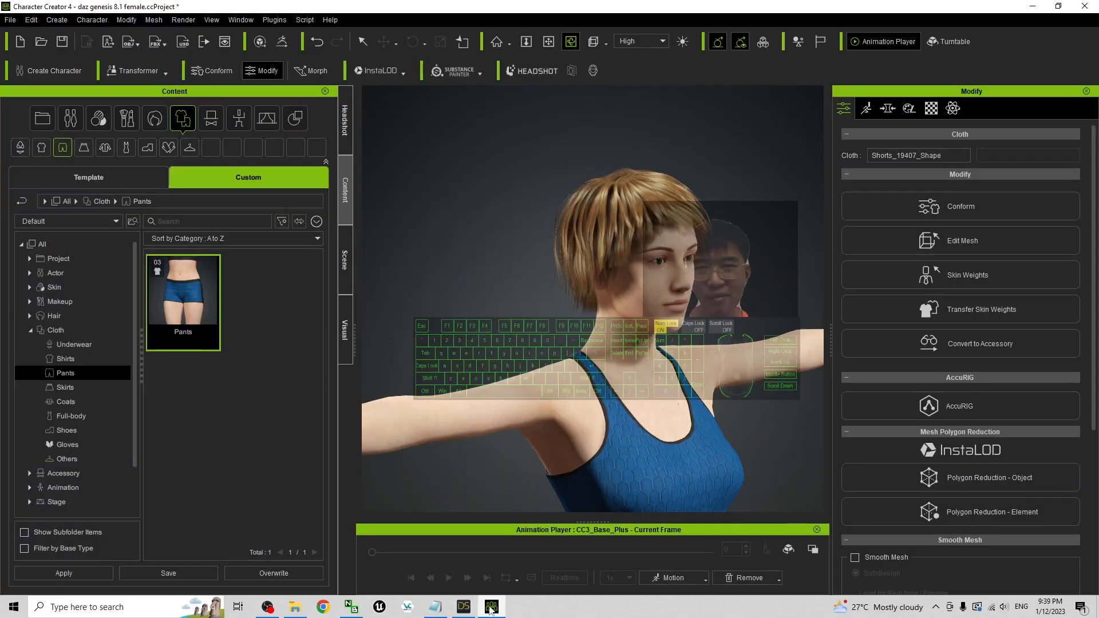